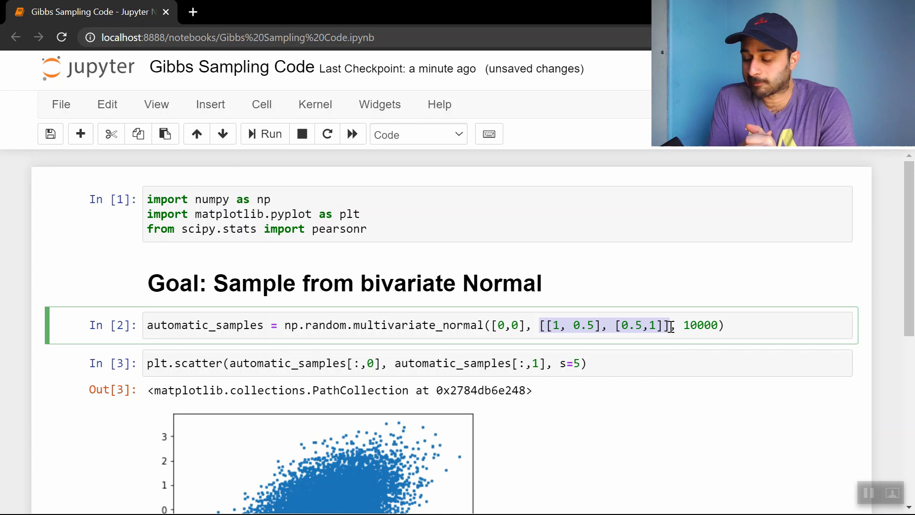
Step: Scroll to the notebook's end and activate the empty code cell under the Gibbs Sampling heading
{"action": "scroll", "scroll_direction": "down", "scroll_amount": 3}
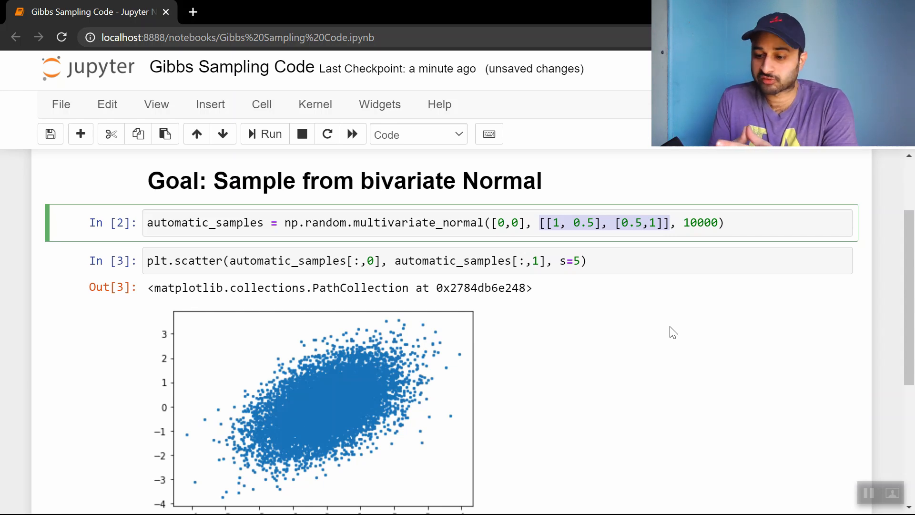
{"action": "scroll", "scroll_direction": "down", "scroll_amount": 3}
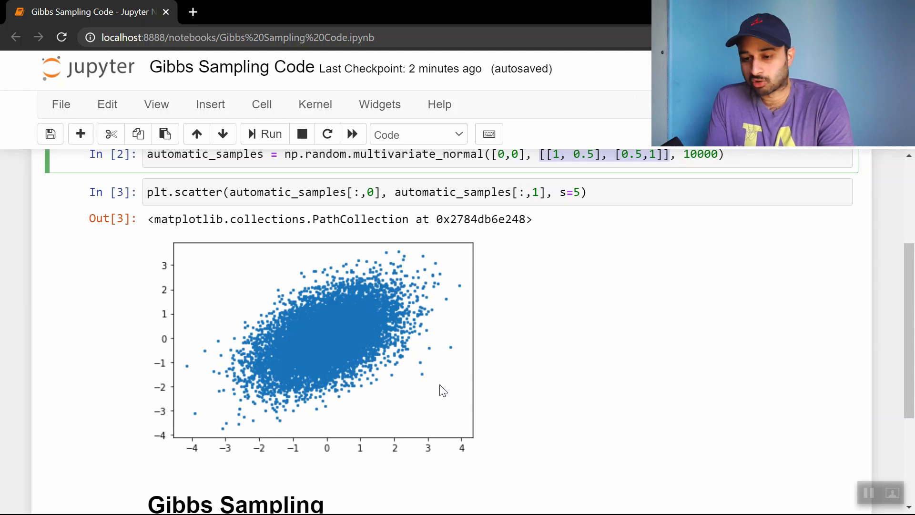
{"action": "scroll", "scroll_direction": "down", "scroll_amount": 3}
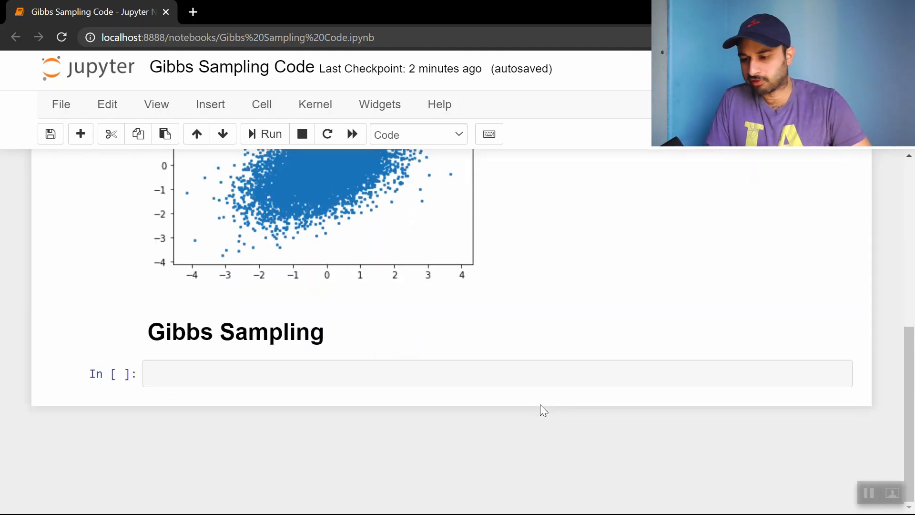
{"action": "left_click", "coordinate": [386, 368]}
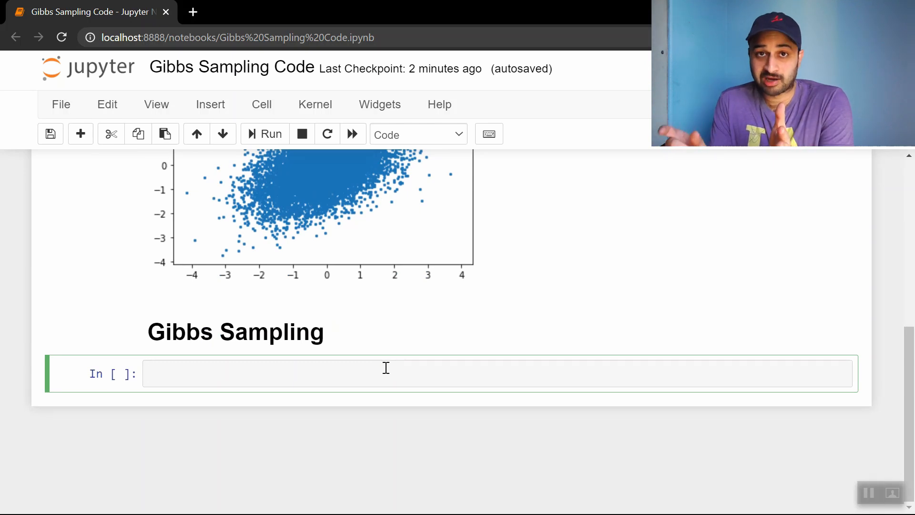
{"action": "left_click", "coordinate": [386, 369]}
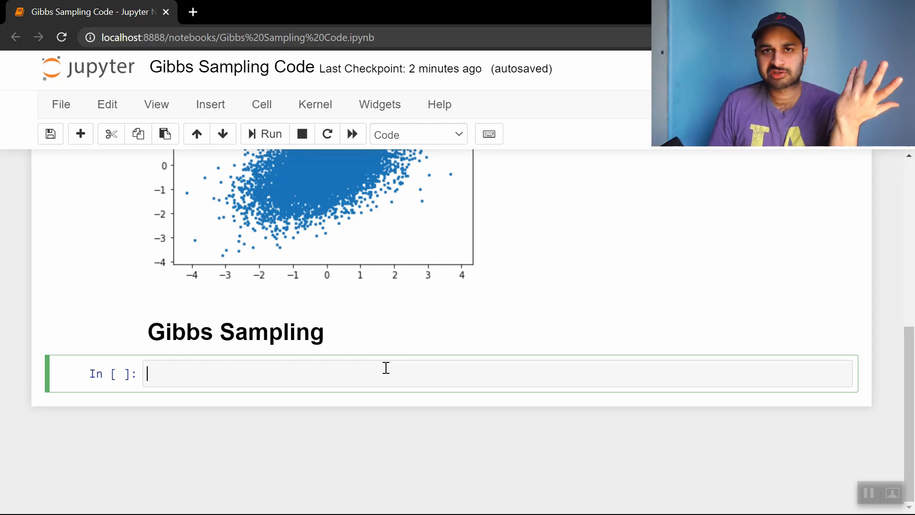
Step: Write samples = {'x': [1], 'y': [-1]} and begin the num_samples assignment
{"action": "type", "text": "sample"}
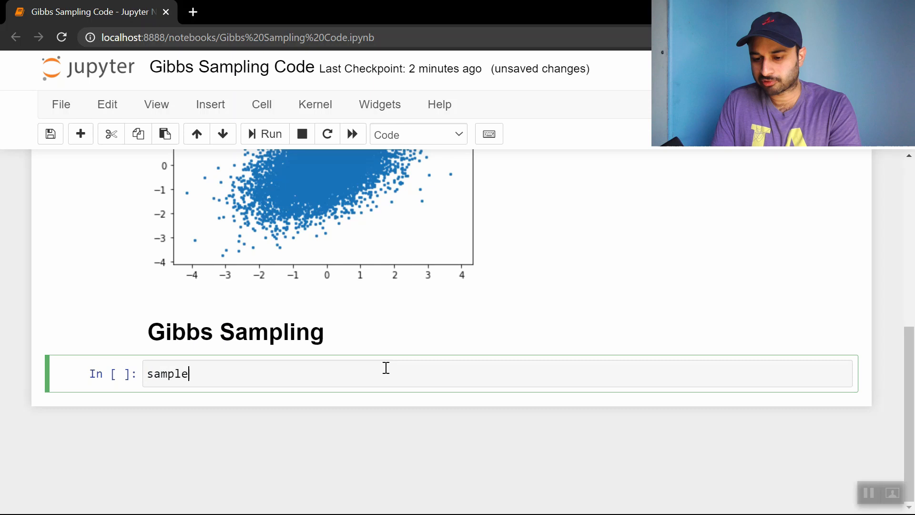
{"action": "type", "text": "s ="}
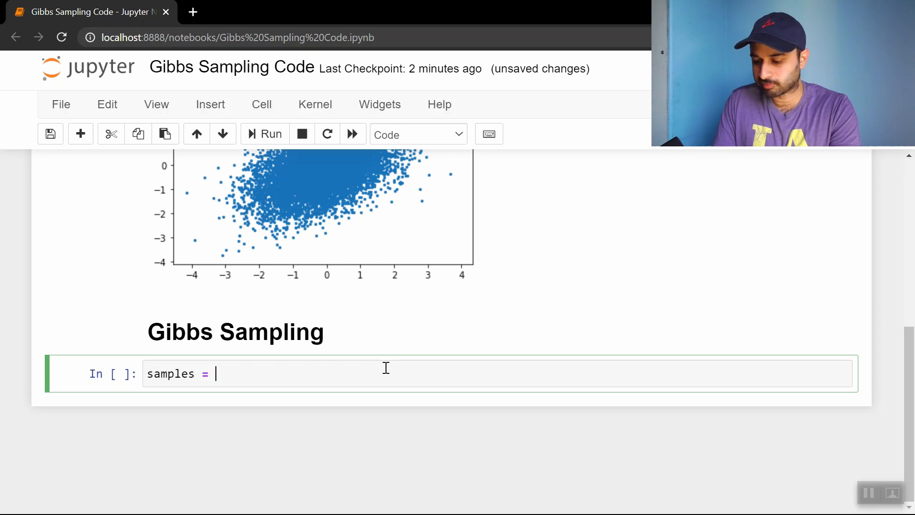
{"action": "type", "text": "{}"}
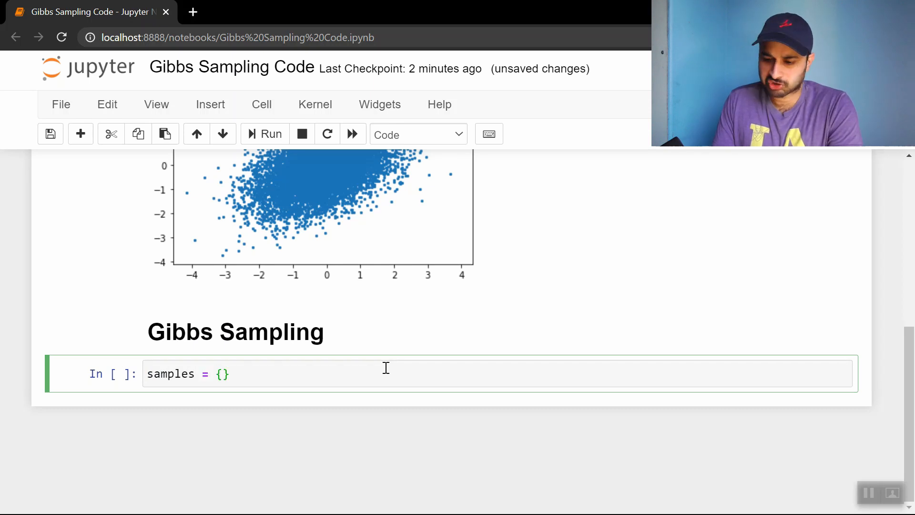
{"action": "type", "text": "'x':"}
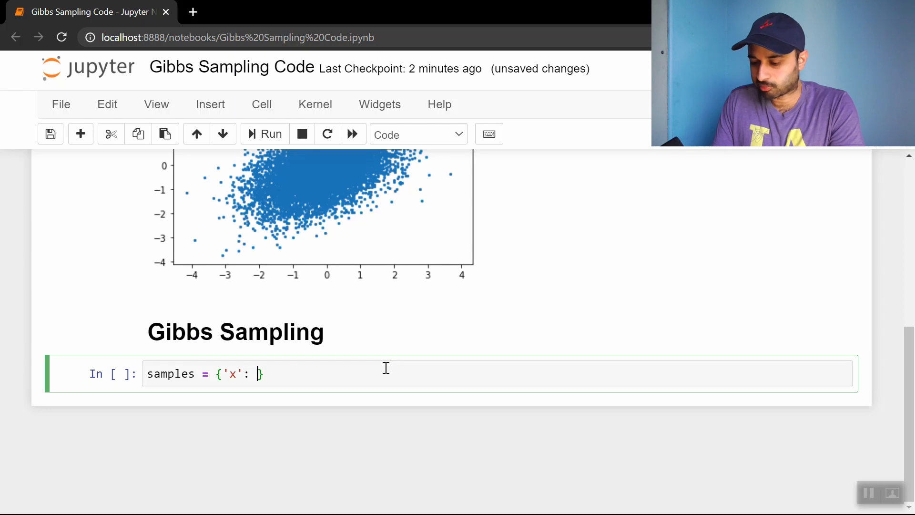
{"action": "type", "text": "[]."}
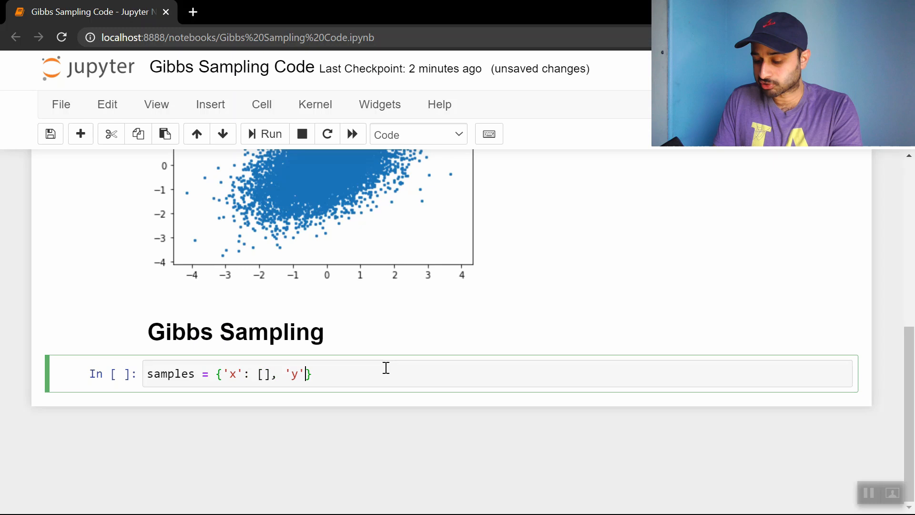
{"action": "type", "text": ": []"}
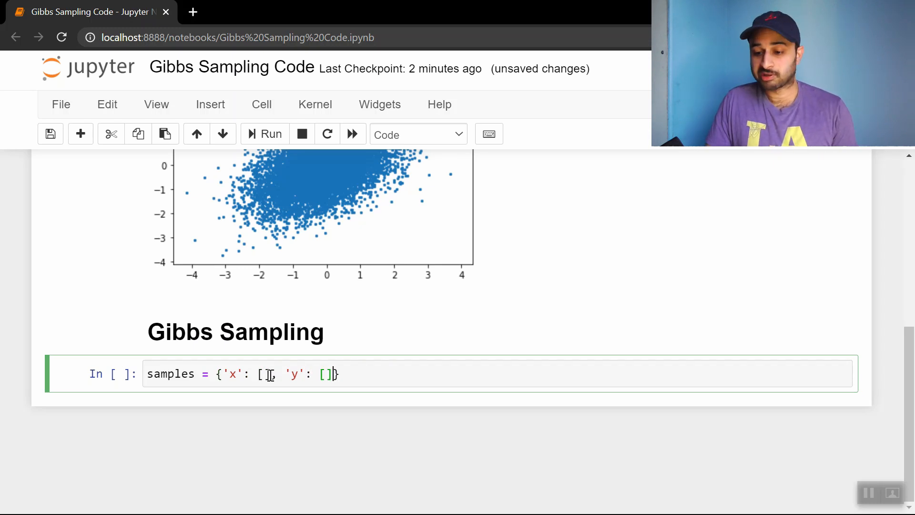
{"action": "type", "text": "1"}
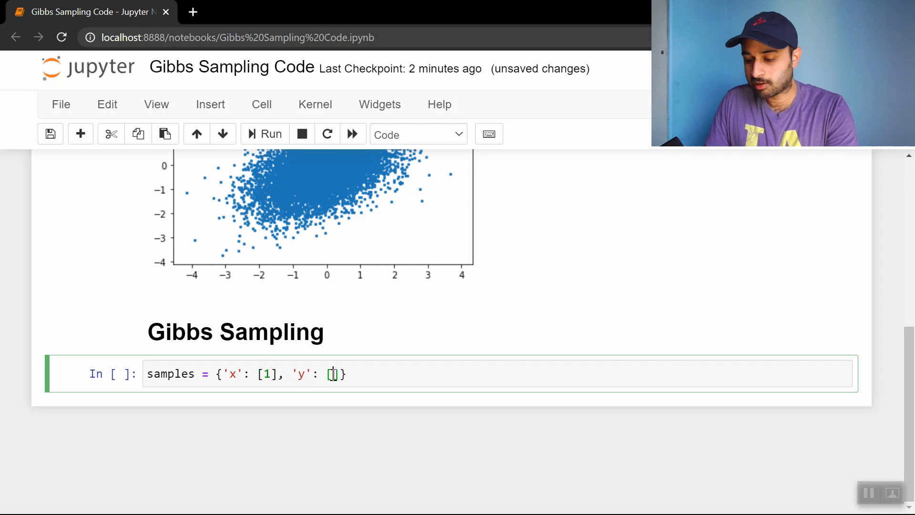
{"action": "type", "text": "1"}
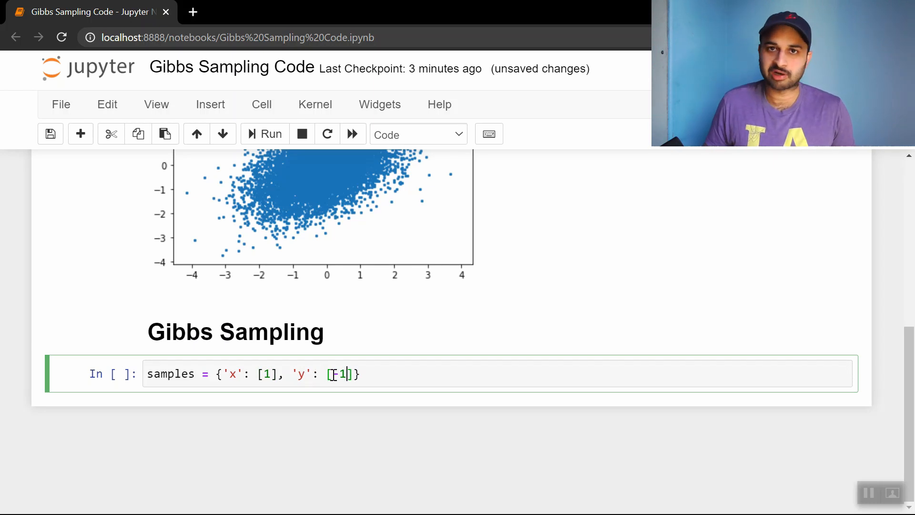
{"action": "type", "text": "-"}
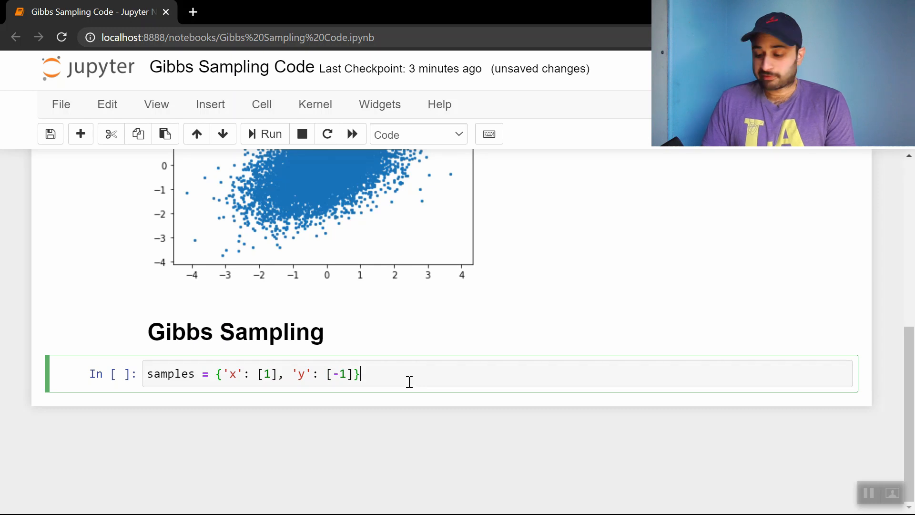
{"action": "type", "text": "num_su"}
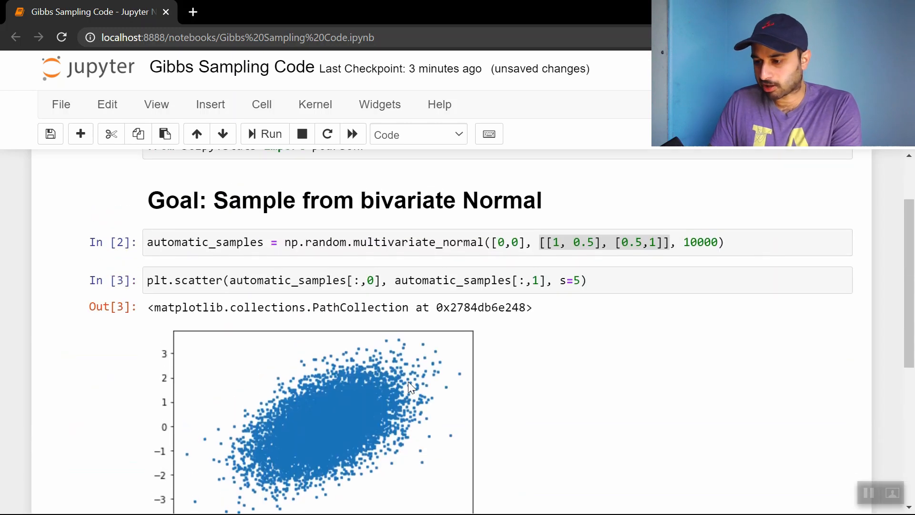
Step: Write for _ in range(num_samples): with curr_y = samples['y'][-1] as its first body line
{"action": "scroll", "scroll_direction": "down", "scroll_amount": 3}
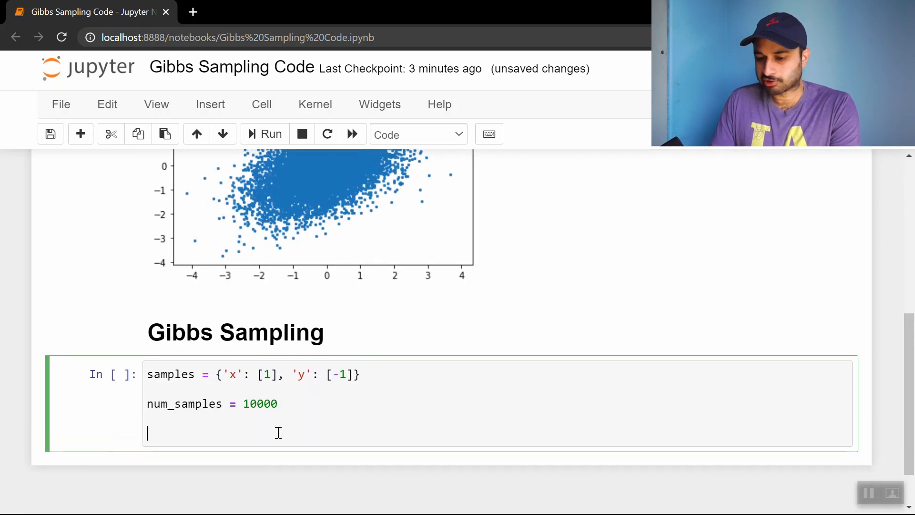
{"action": "type", "text": "for _ in range"}
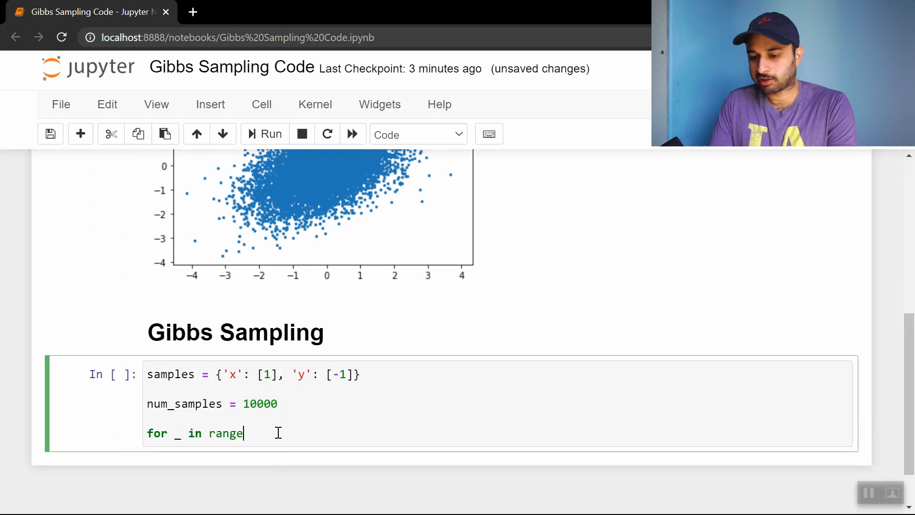
{"action": "type", "text": "(num_samples):"}
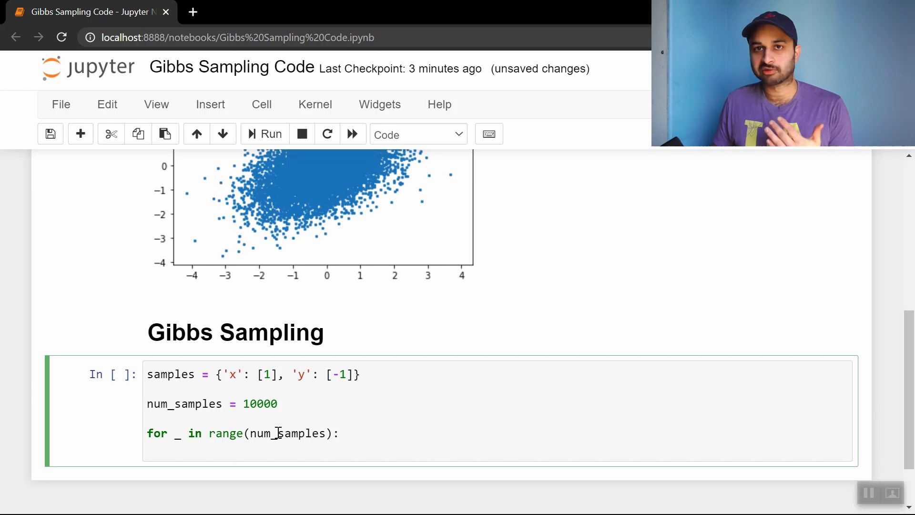
{"action": "type", "text": "c"}
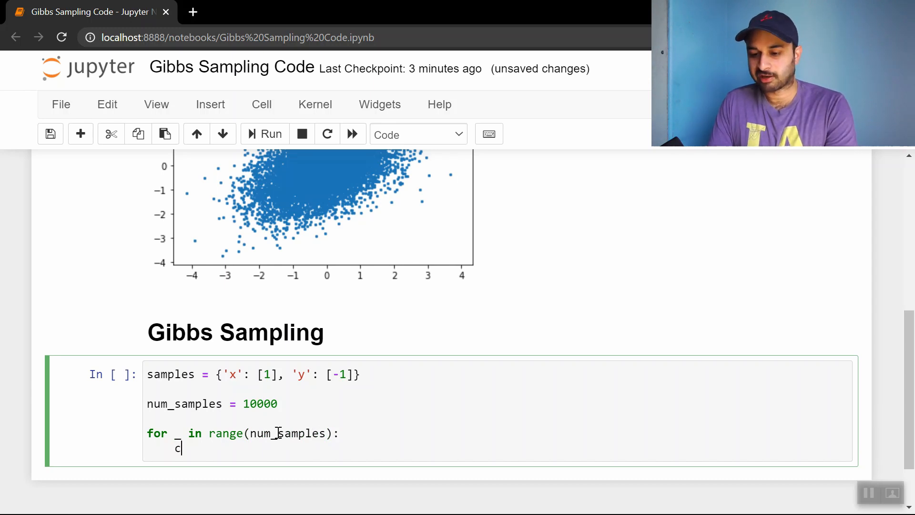
{"action": "type", "text": "urr_y ="}
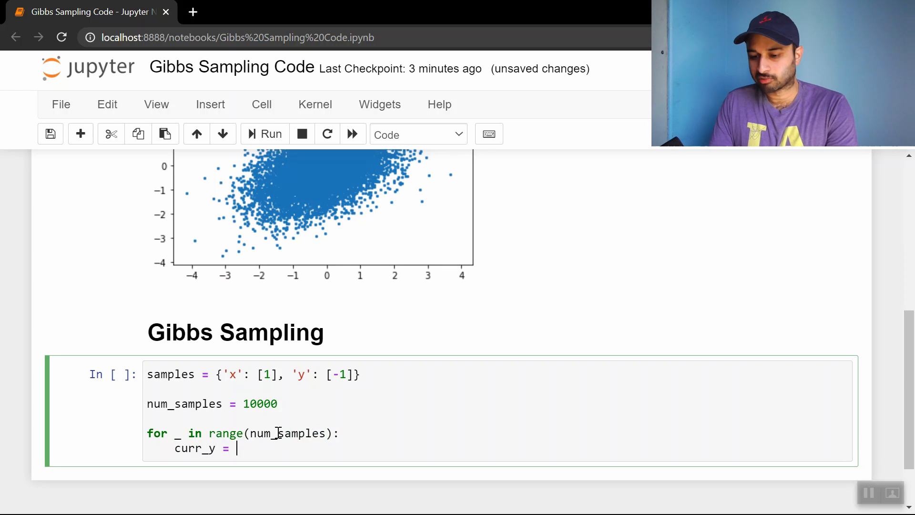
{"action": "type", "text": "samples['y']"}
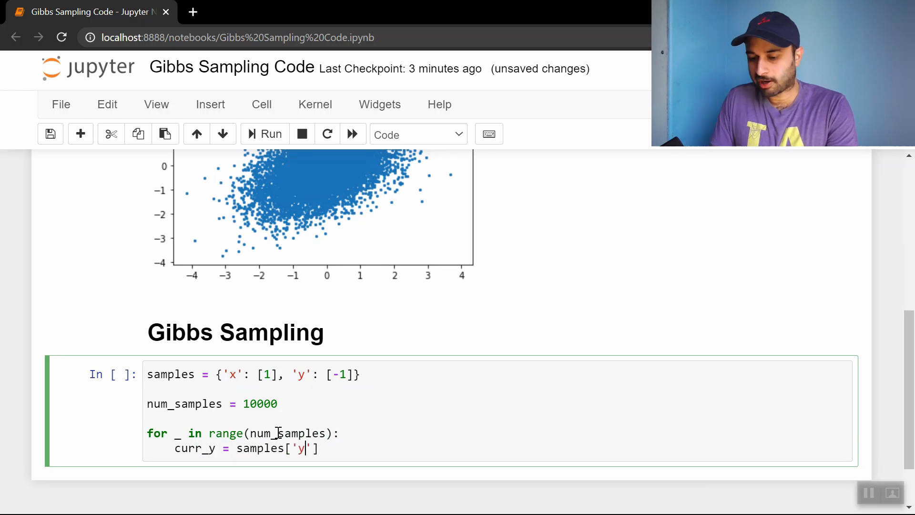
{"action": "type", "text": "[-1]"}
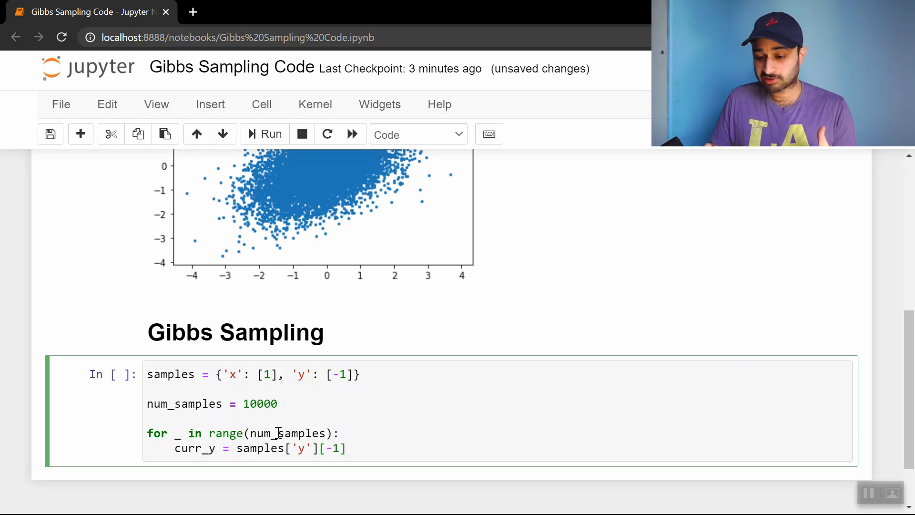
{"action": "key", "text": "Enter"}
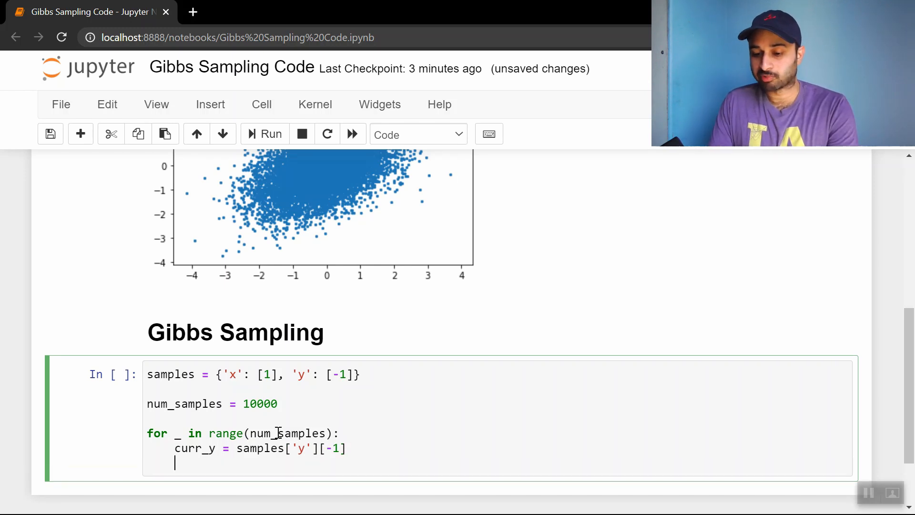
Step: Draw new_x = np.random.normal(curr_y/2, np.sqrt(3/4)) inside the loop
{"action": "type", "text": "new_x ="}
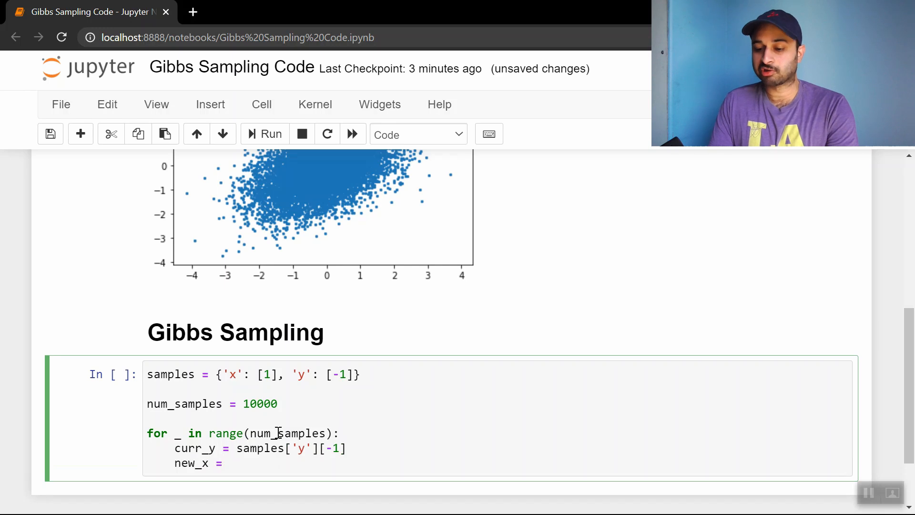
{"action": "type", "text": "np.random.normal"}
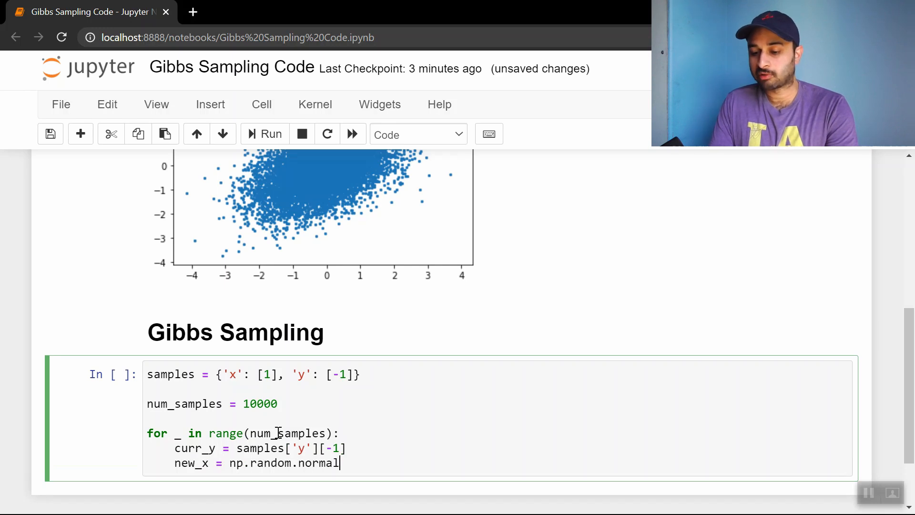
{"action": "type", "text": "()"}
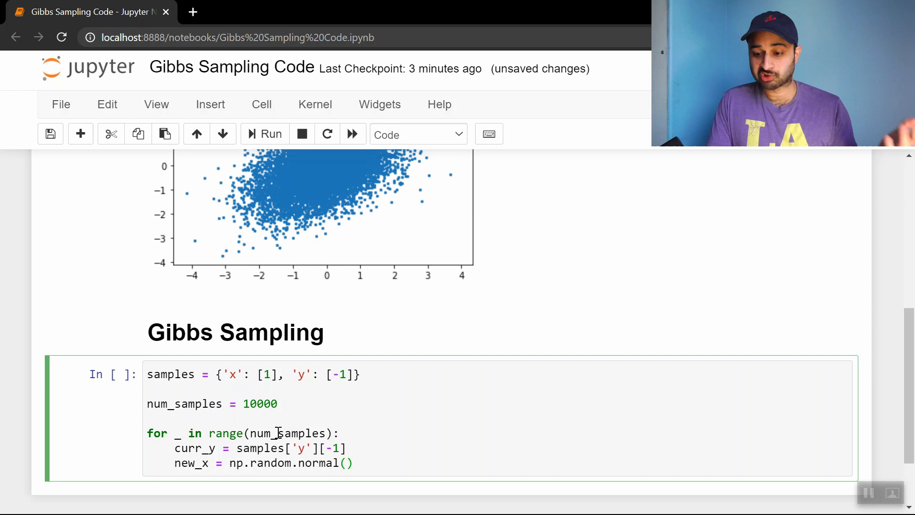
{"action": "type", "text": "curr_y"}
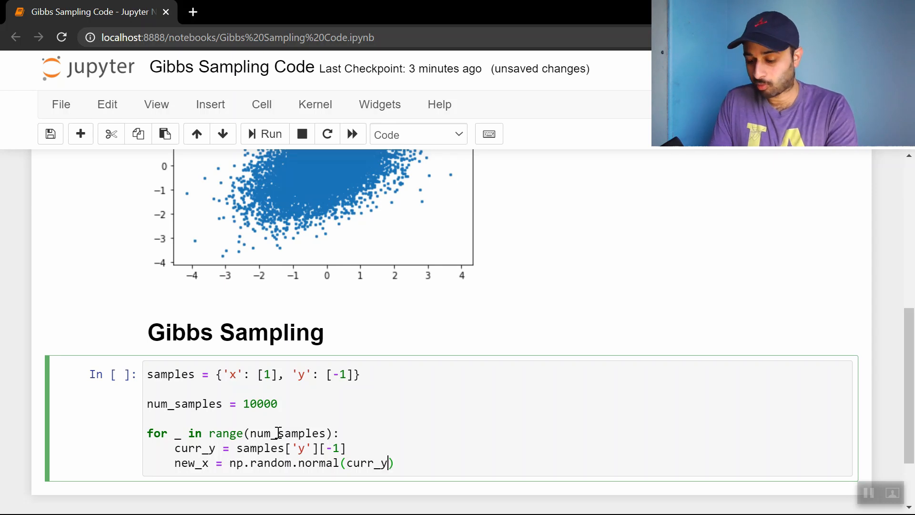
{"action": "type", "text": "/2,"}
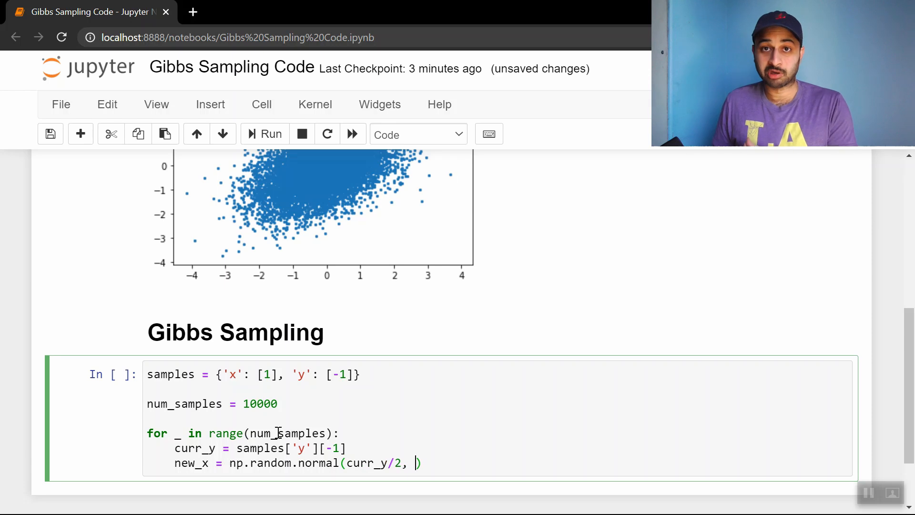
{"action": "type", "text": "np.sqrt("}
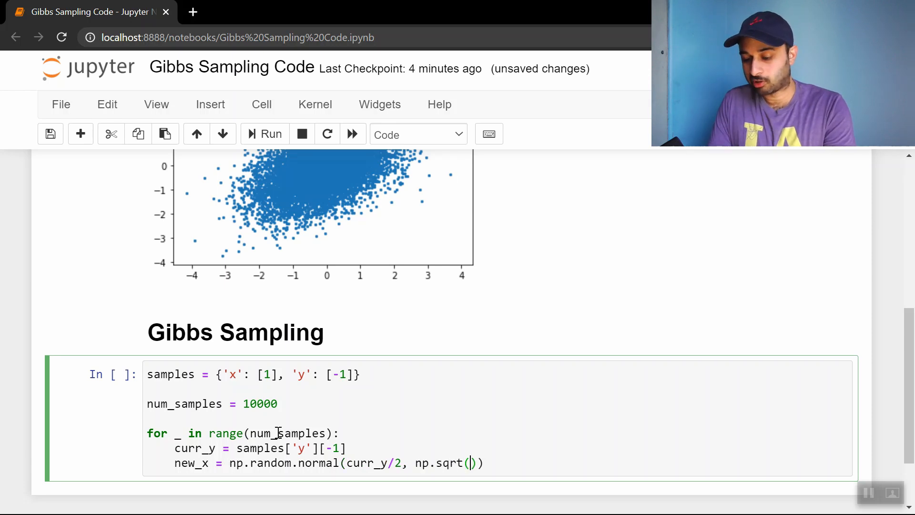
{"action": "type", "text": "3/4"}
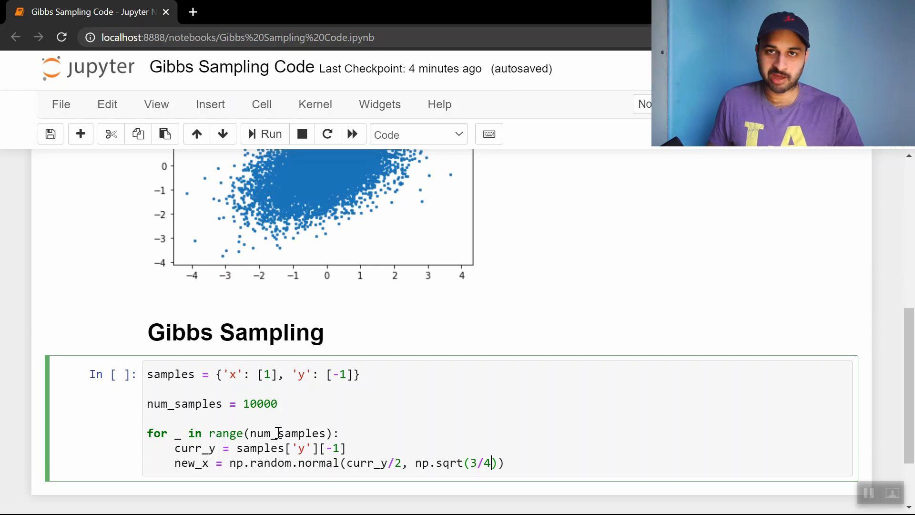
{"action": "type", "text": ")"}
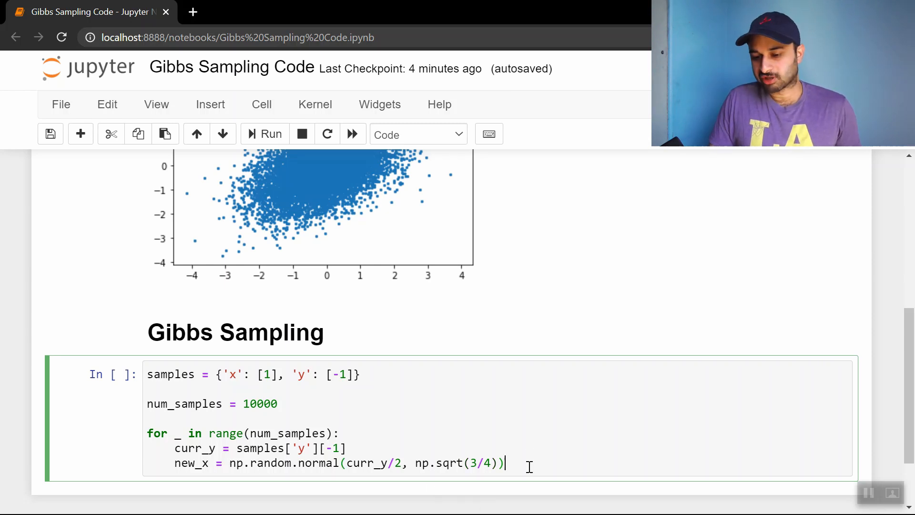
{"action": "key", "text": "Enter"}
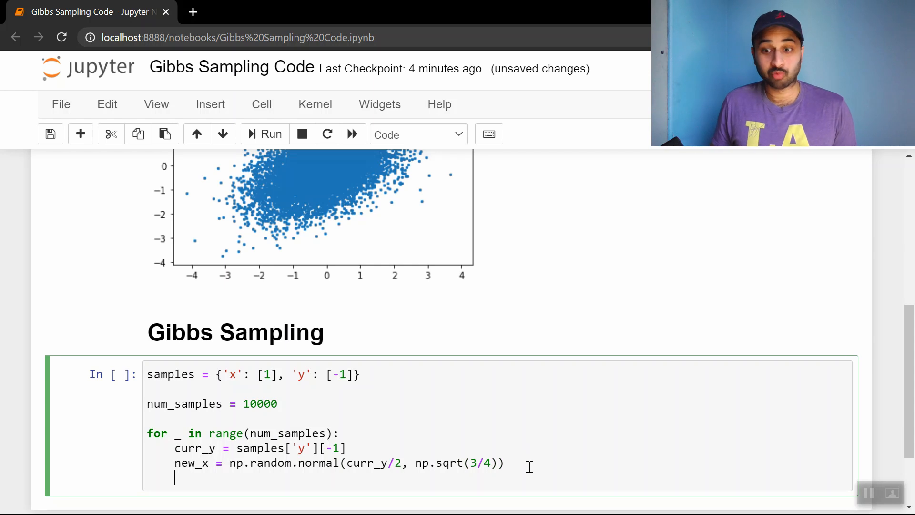
Step: Draw new_y from new_x/2 with np.sqrt(3/4) and append new_x and new_y to samples
{"action": "type", "text": "new_y ="}
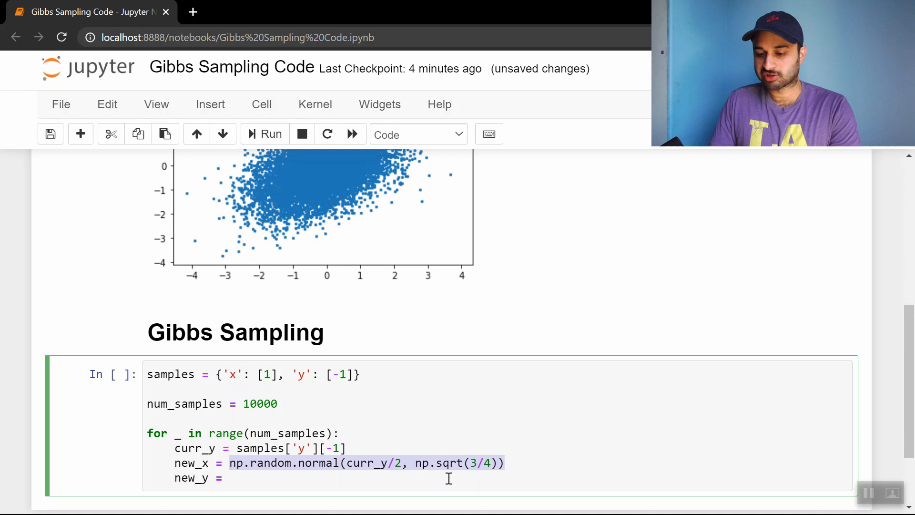
{"action": "type", "text": "np.random.normal(curr_y/2, np.sqrt(3/4))"}
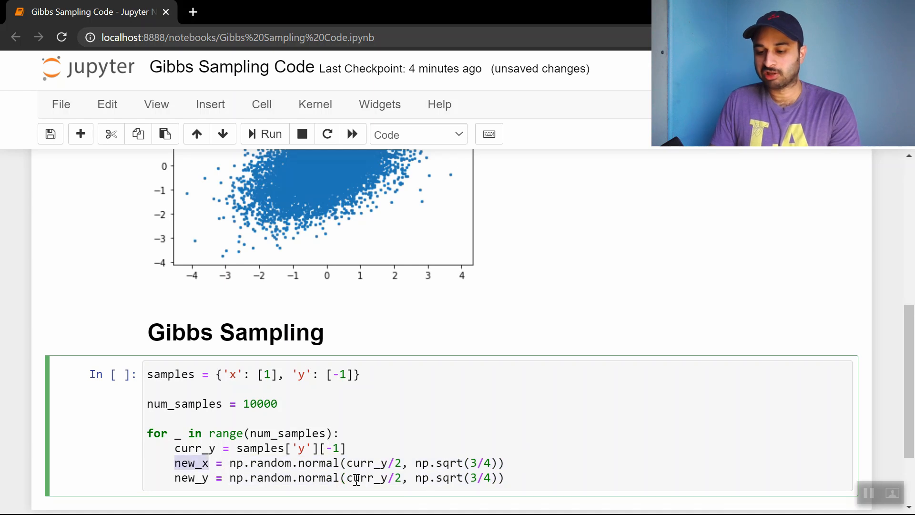
{"action": "type", "text": "new_x"}
{"action": "type", "text": "samples['x"}
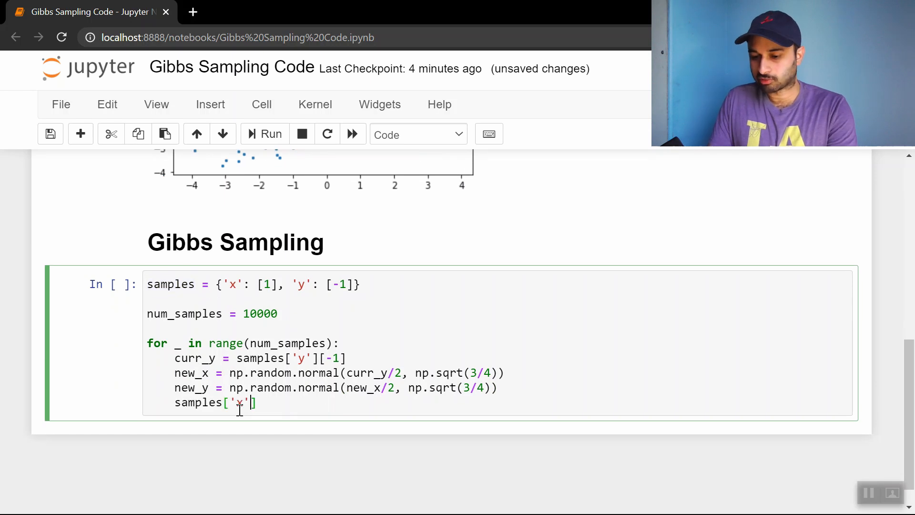
{"action": "type", "text": ".append(new_x"}
{"action": "type", "text": "samples['y'].a"}
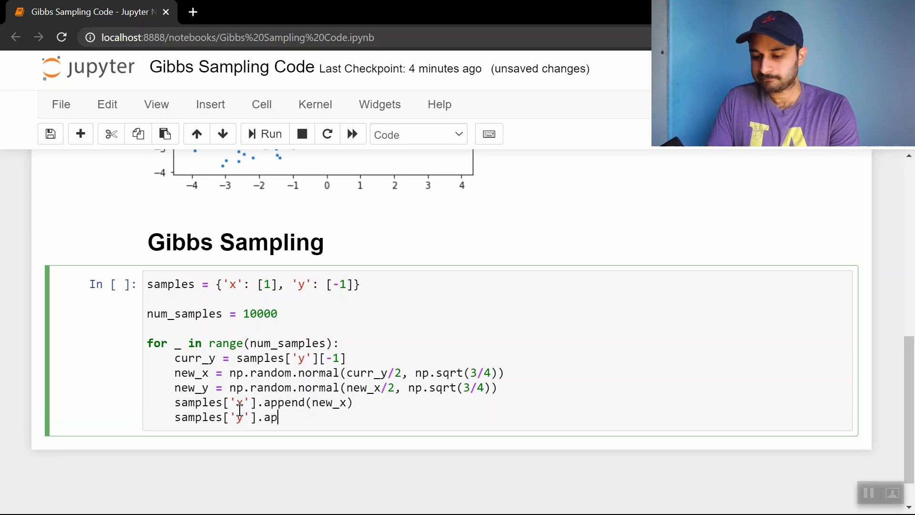
{"action": "type", "text": "pend(new_y)"}
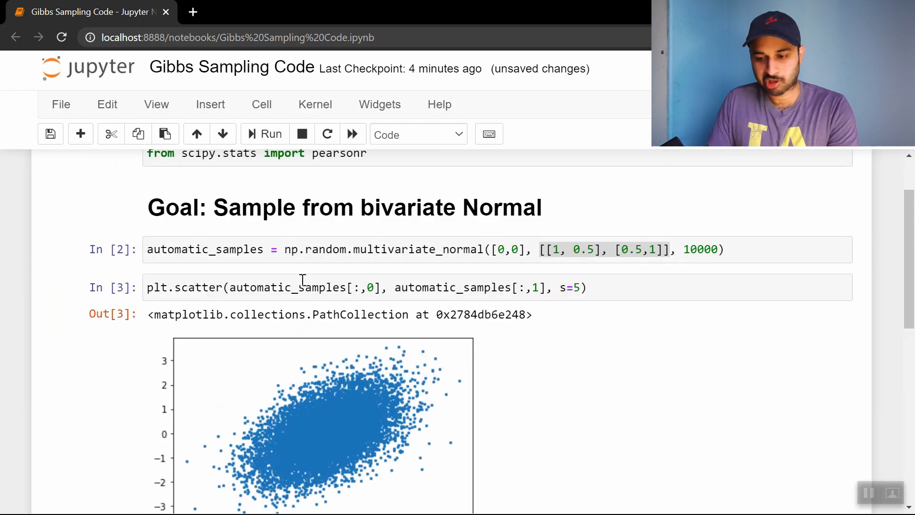
Step: Run the Gibbs cell and scatter samples['x'] against samples['y'] with s=5
{"action": "scroll", "scroll_direction": "down", "scroll_amount": 3}
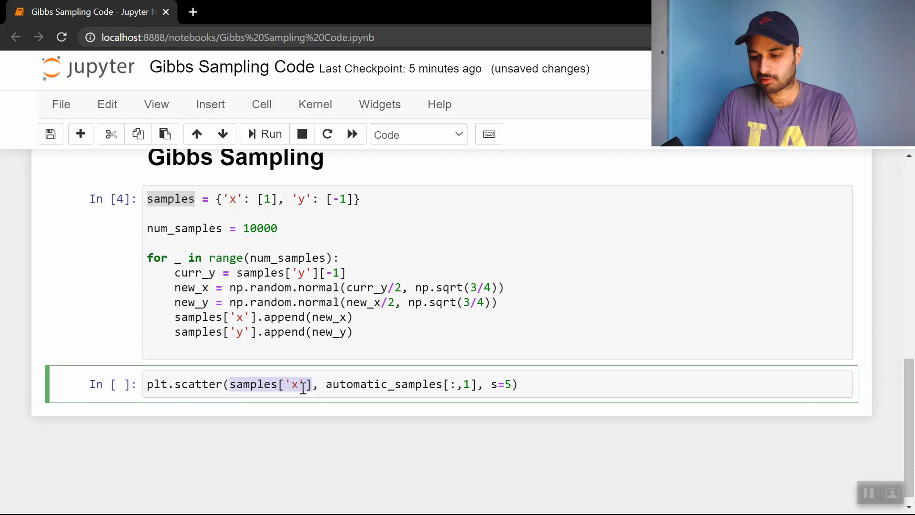
{"action": "type", "text": "samples['x']"}
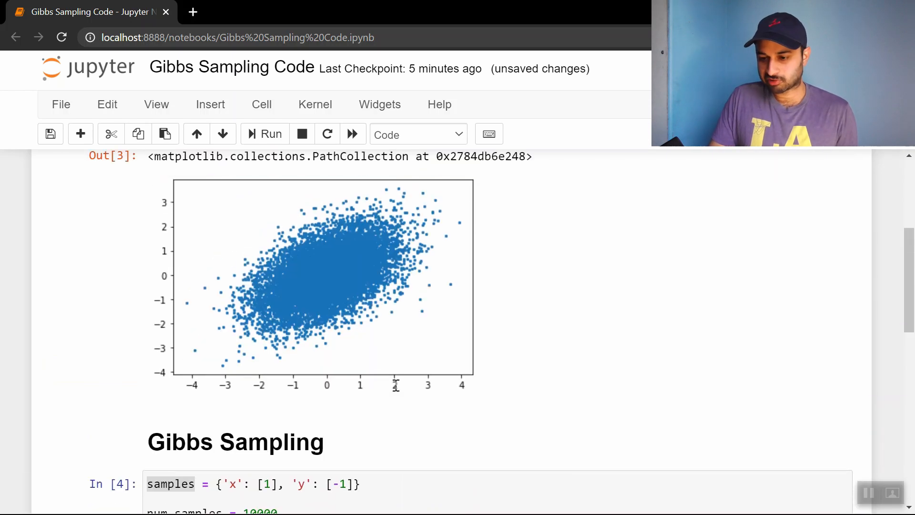
{"action": "scroll", "scroll_direction": "down", "scroll_amount": 3}
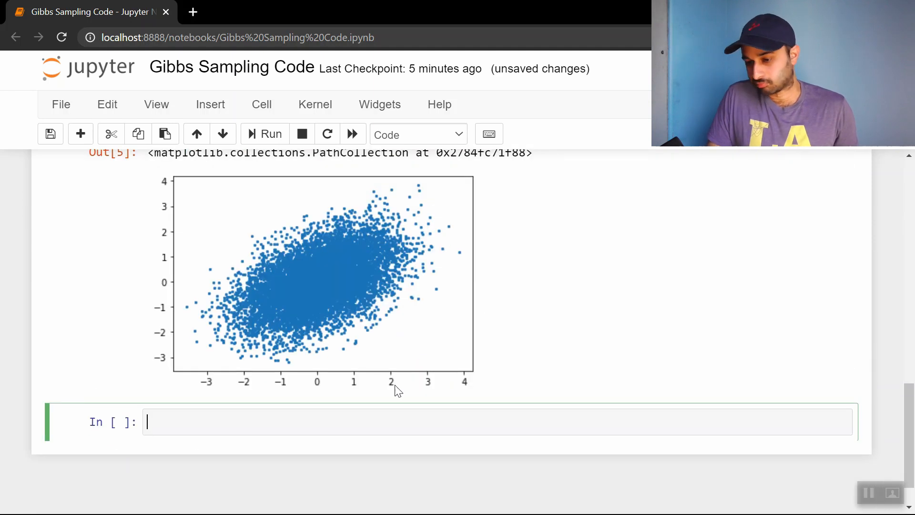
{"action": "scroll", "scroll_direction": "down", "scroll_amount": 3}
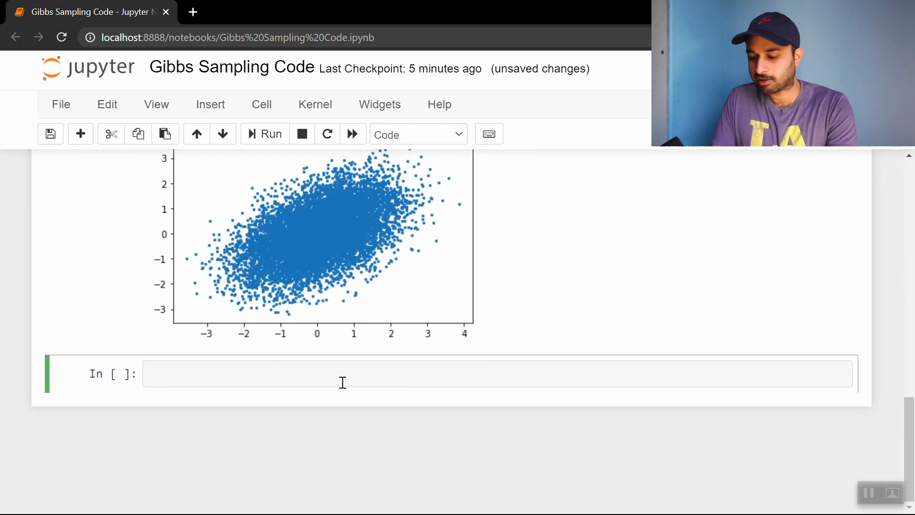
Step: Plot plt.hist of automatic_samples[:,0] and the Gibbs x samples with bins=20
{"action": "type", "text": "plt.hist("}
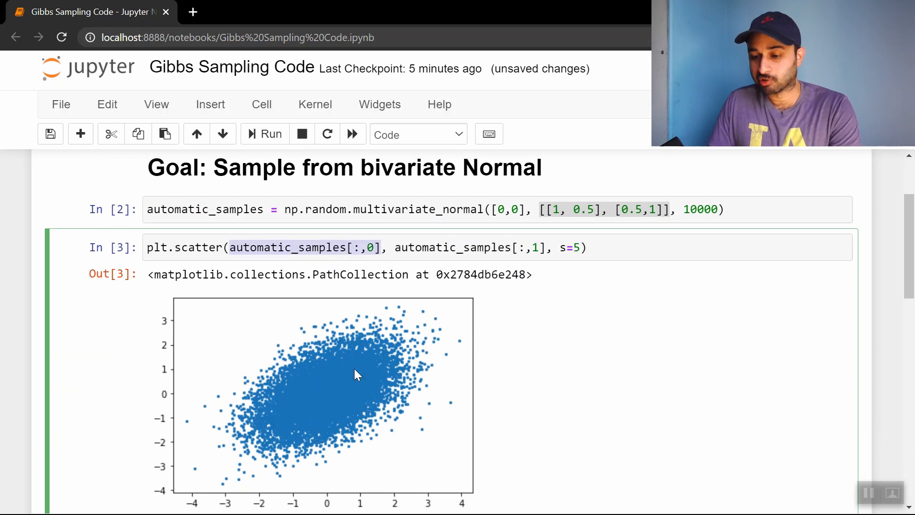
{"action": "scroll", "scroll_direction": "down", "scroll_amount": 3}
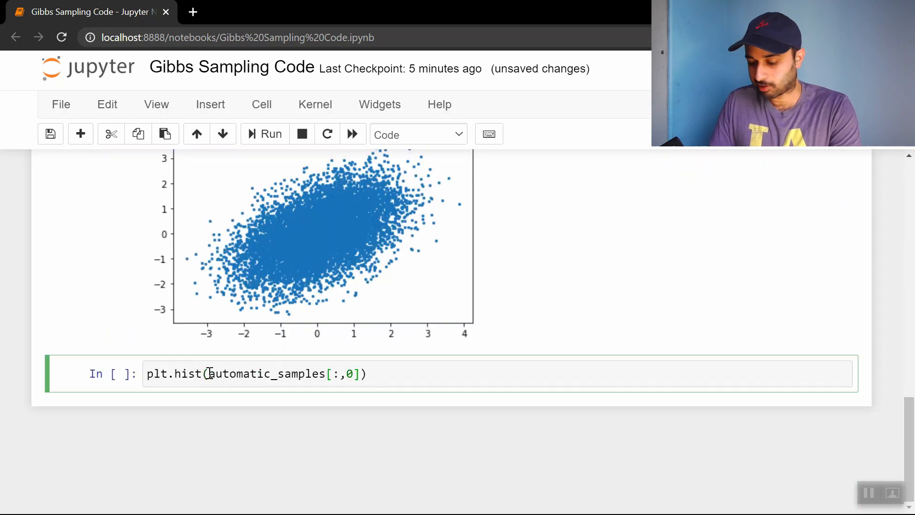
{"action": "left_click", "coordinate": [265, 133]}
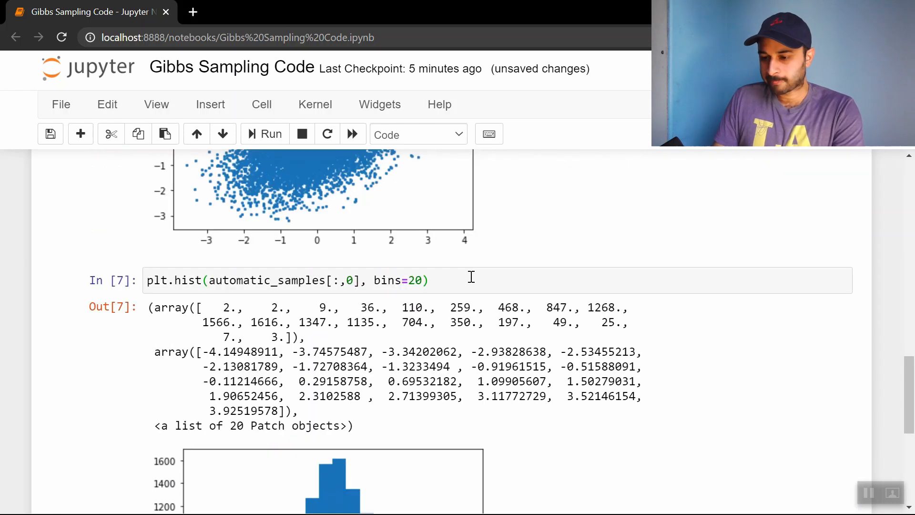
{"action": "type", "text": "plt.hist(automatic_samples[:,0], bins=20)"}
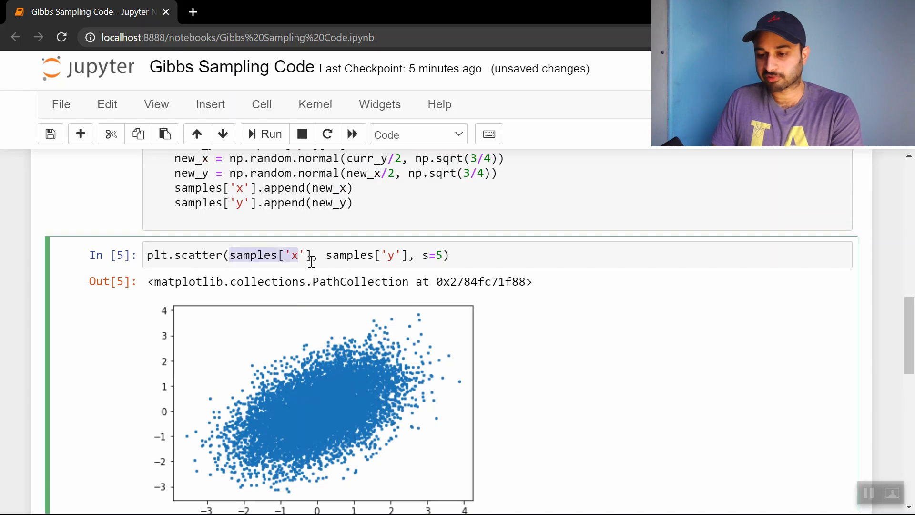
{"action": "scroll", "scroll_direction": "down", "scroll_amount": 3}
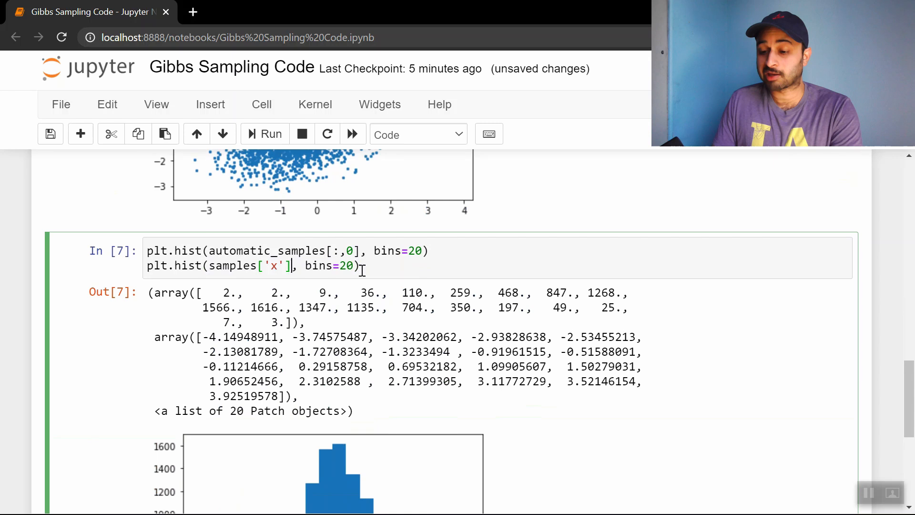
{"action": "scroll", "scroll_direction": "down", "scroll_amount": 3}
{"action": "type", "text": ", densit"}
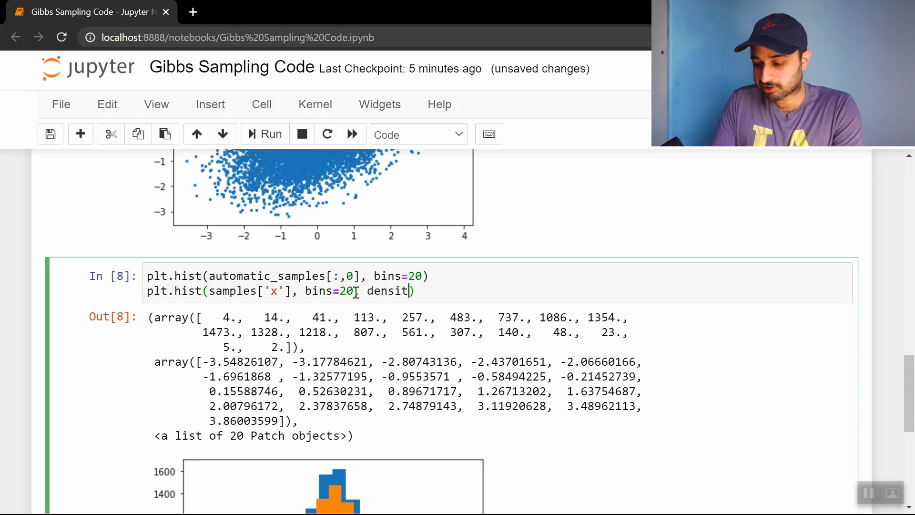
Step: Add density=True and alpha=0.5 to both histograms and rerun to overlay them
{"action": "type", "text": "=True,"}
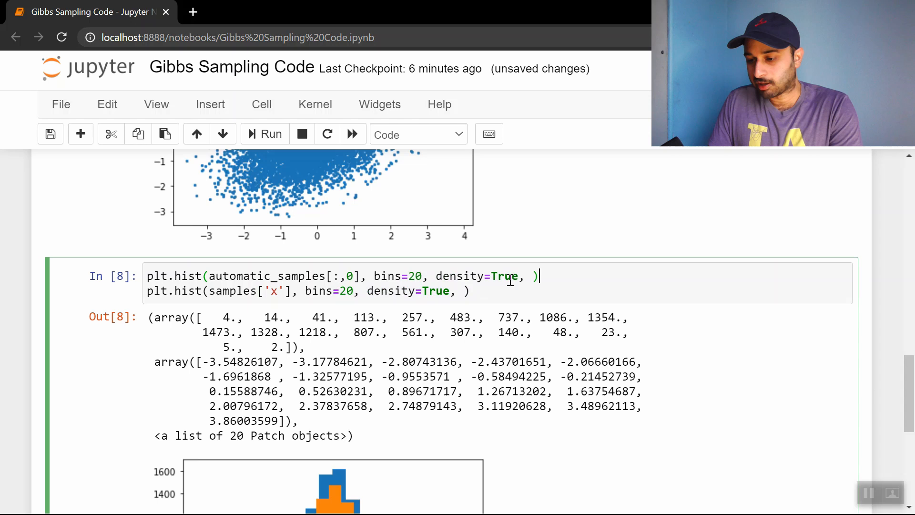
{"action": "type", "text": "alp"}
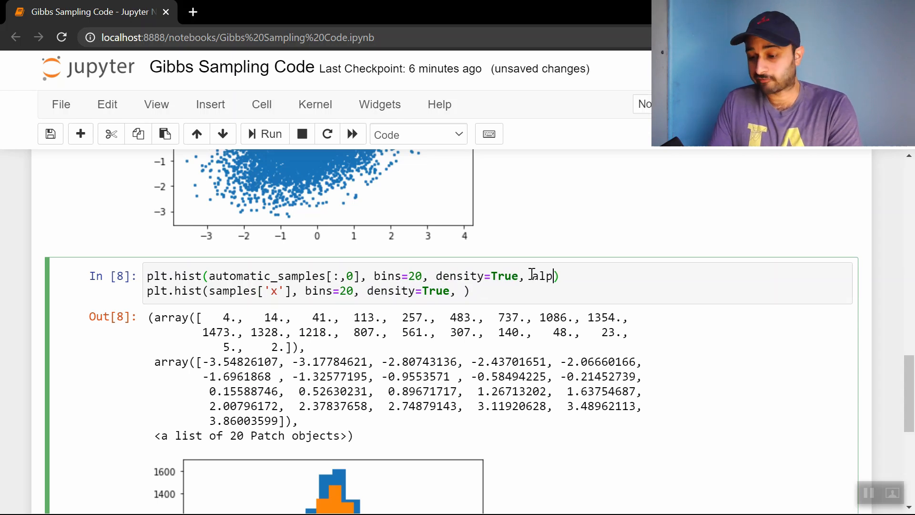
{"action": "type", "text": "ha=0.5"}
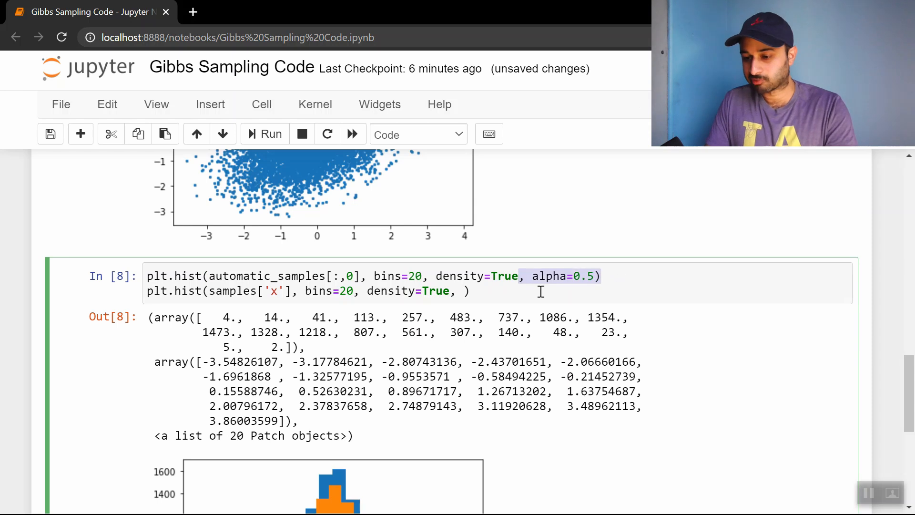
{"action": "scroll", "scroll_direction": "down", "scroll_amount": 3}
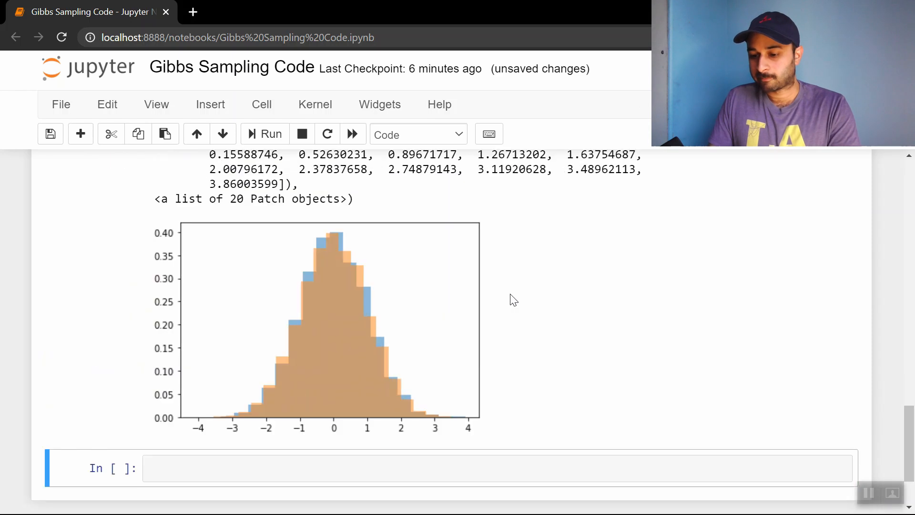
Step: Plot overlaid histograms of automatic_samples[:,1] and Gibbs y with bins=20, density=True, alpha=0.5
{"action": "scroll", "scroll_direction": "down", "scroll_amount": 3}
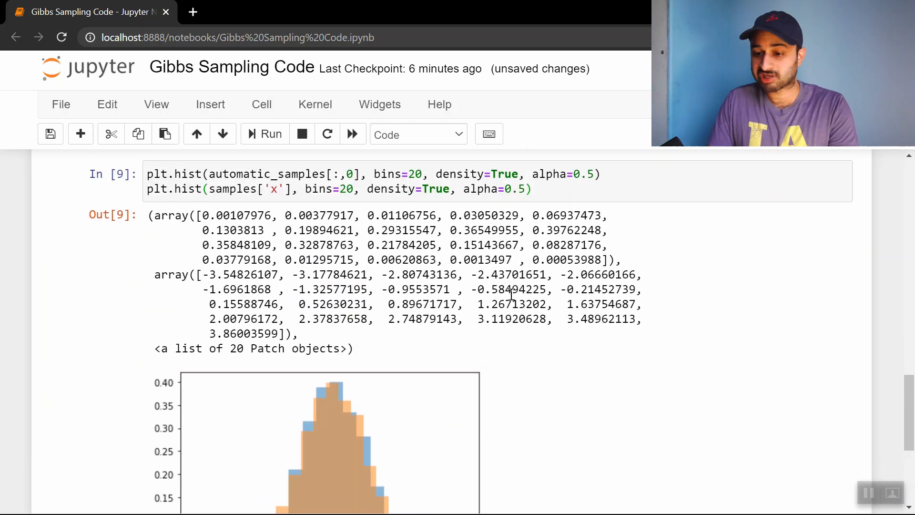
{"action": "scroll", "scroll_direction": "down", "scroll_amount": 3}
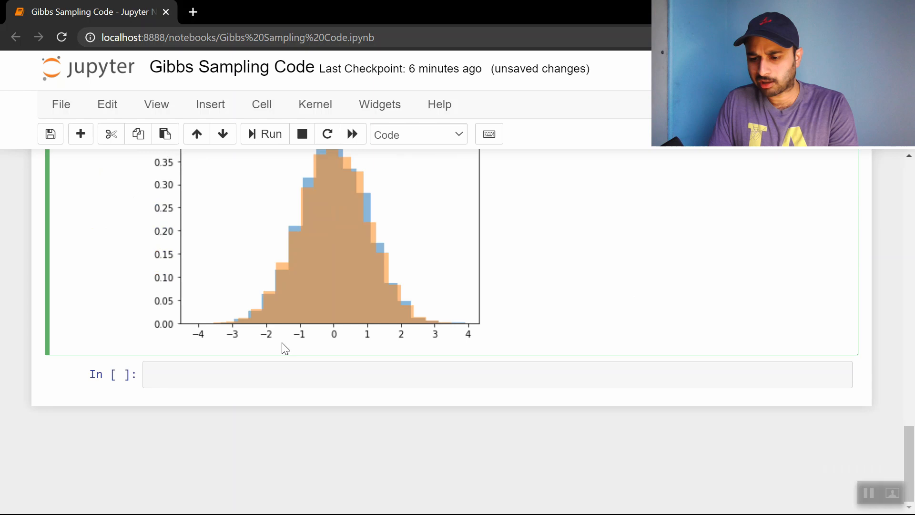
{"action": "type", "text": "plt.hist(automatic_samples[:,1], bins=20, density=True, alpha=0.5)"}
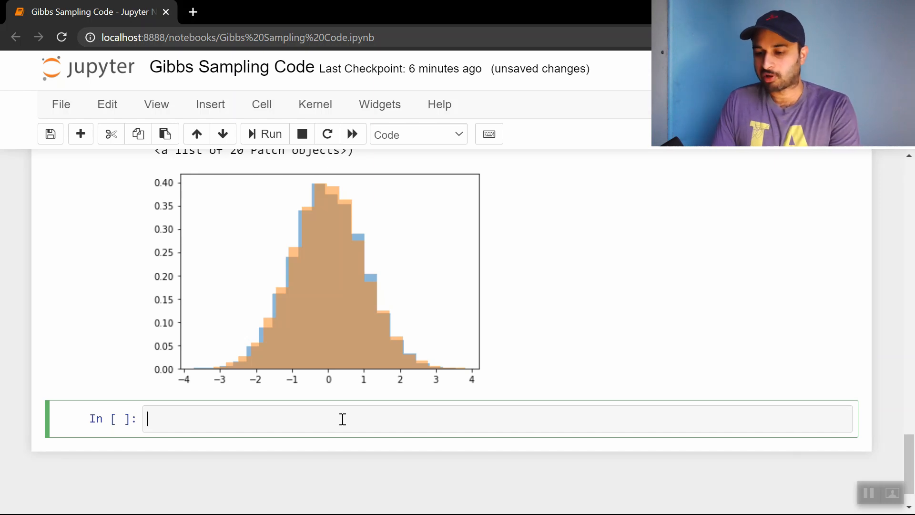
Step: Scatter automatic_samples[:-1,0] against automatic_samples[1:,0] with s=5
{"action": "type", "text": "plt."}
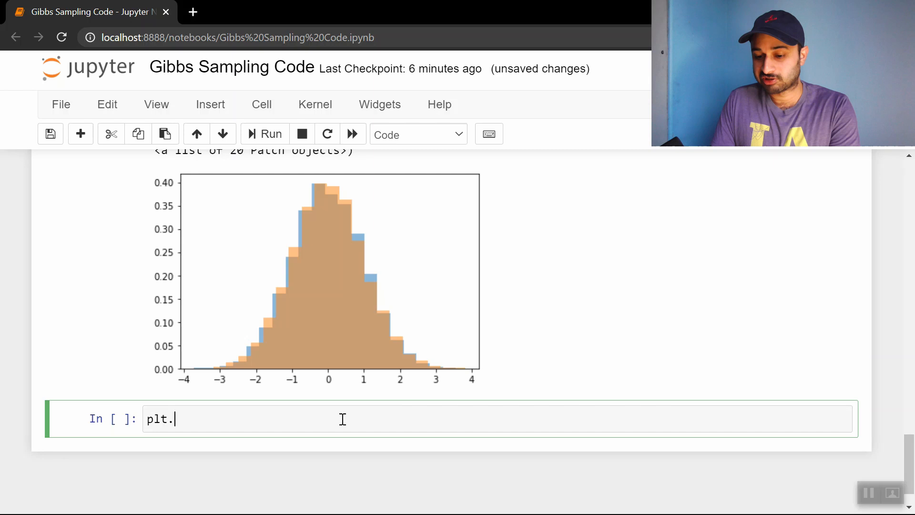
{"action": "type", "text": "s"}
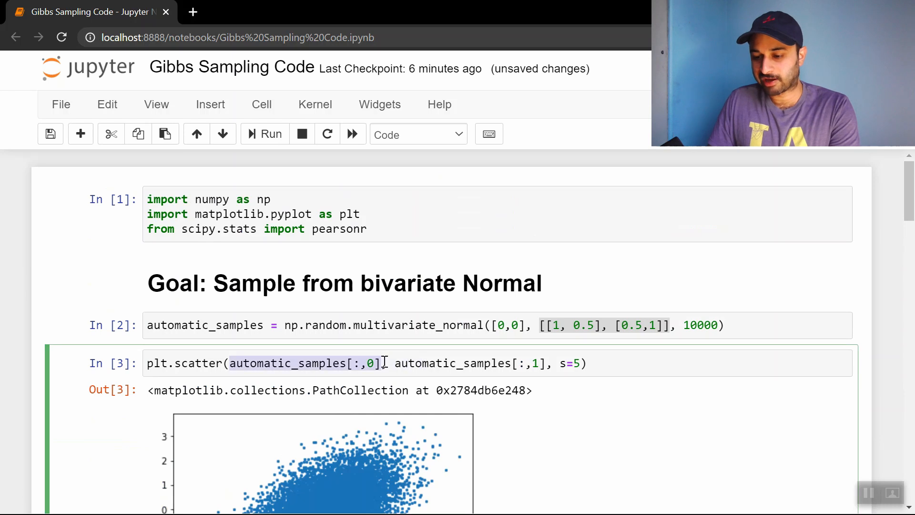
{"action": "scroll", "scroll_direction": "down", "scroll_amount": 3}
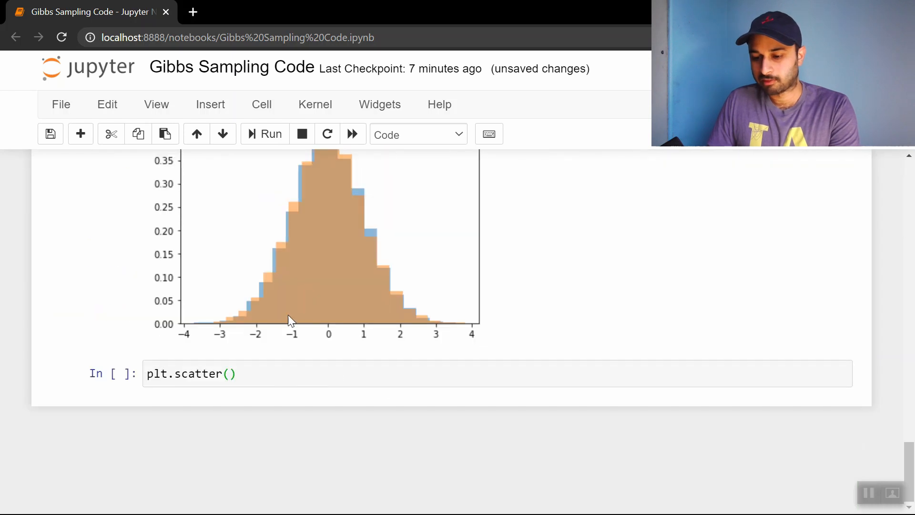
{"action": "type", "text": "automatic_samples[:,0"}
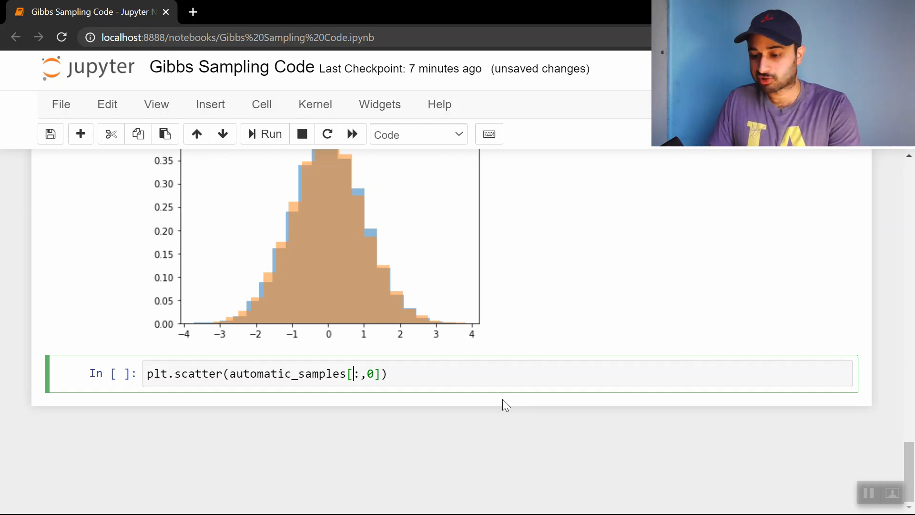
{"action": "type", "text": "-1"}
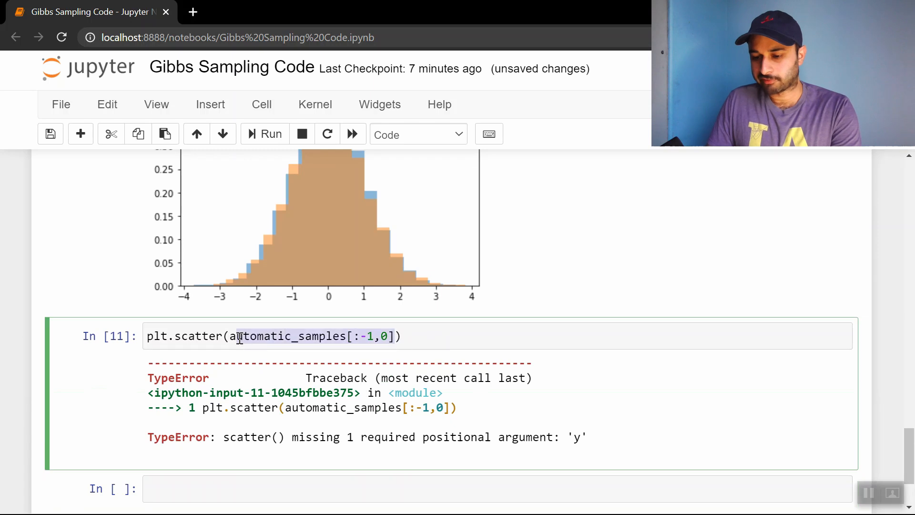
{"action": "type", "text": ", automatic_samples[:-1,0]"}
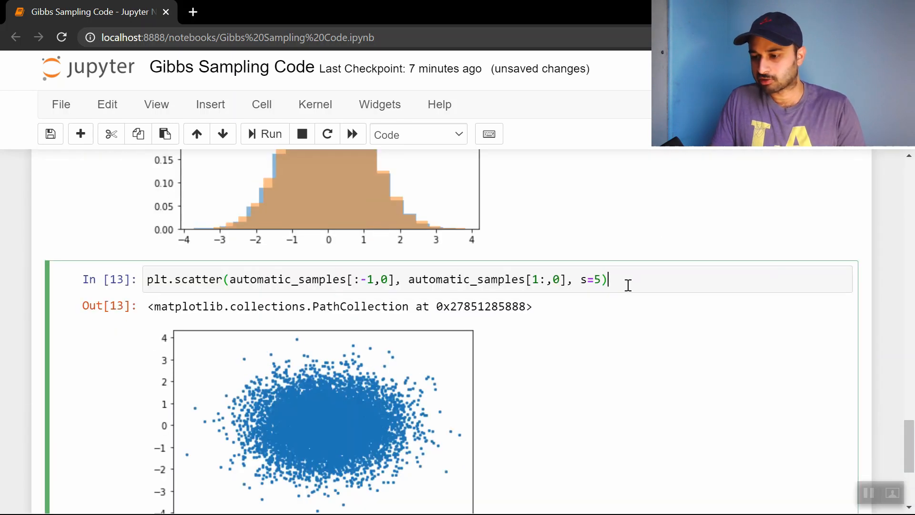
Step: Print the lag-1 pearsonr correlation of the NumPy x samples, about 0.012
{"action": "type", "text": "print(pearson)"}
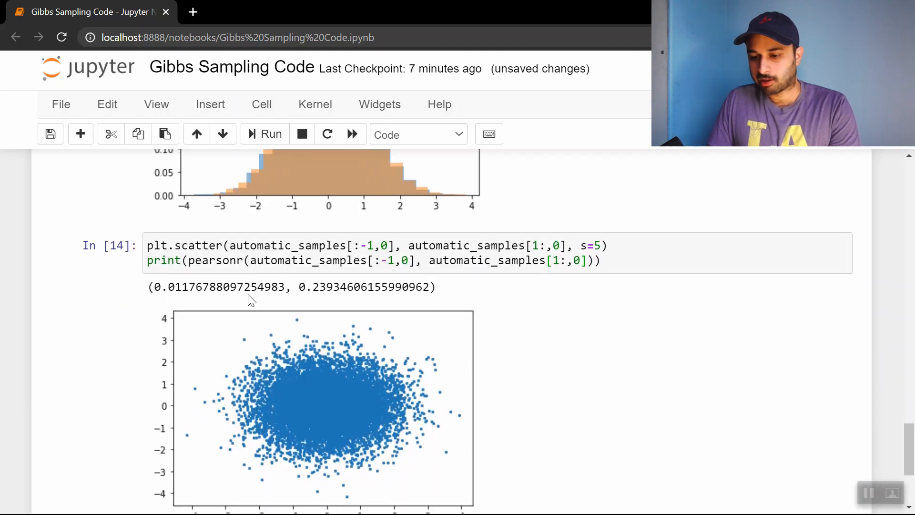
{"action": "type", "text": "[0]"}
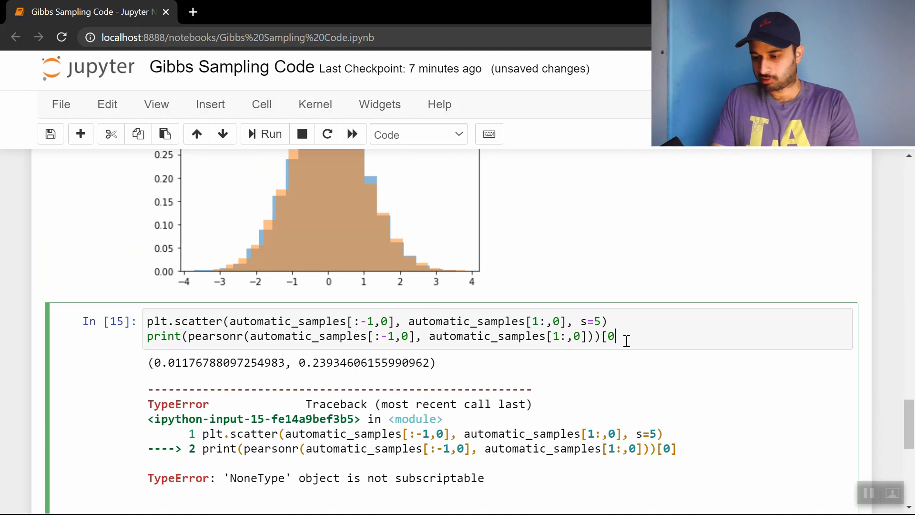
Step: Move [0] inside print after pearsonr(...) so only the coefficient is printed, then copy the cell
{"action": "type", "text": ")"}
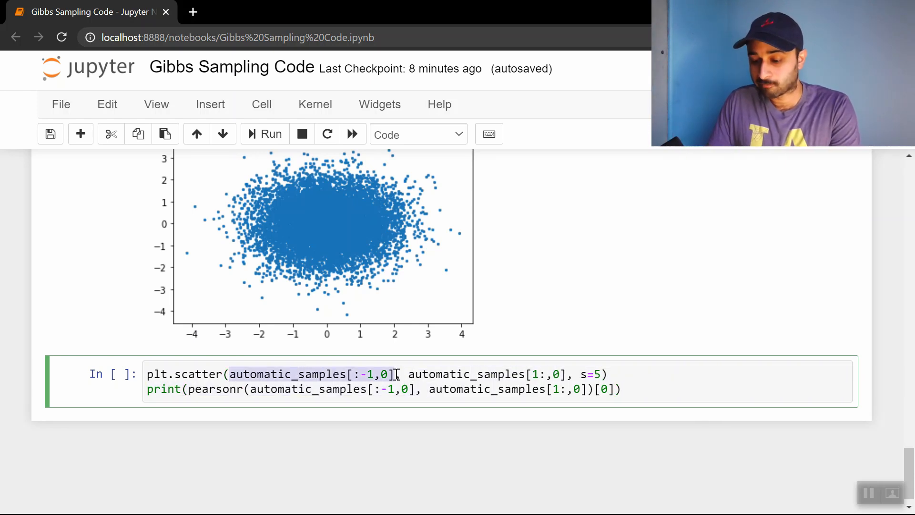
Step: Swap in samples['x'][:-1] and samples['x'][1:], run, and highlight the Gibbs correlation of about 0.238
{"action": "type", "text": "samples['x']"}
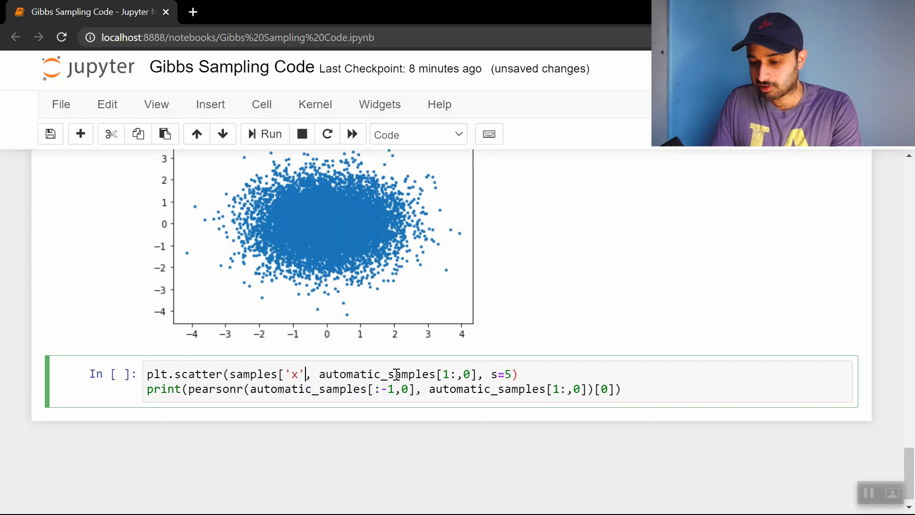
{"action": "type", "text": "[:-1]"}
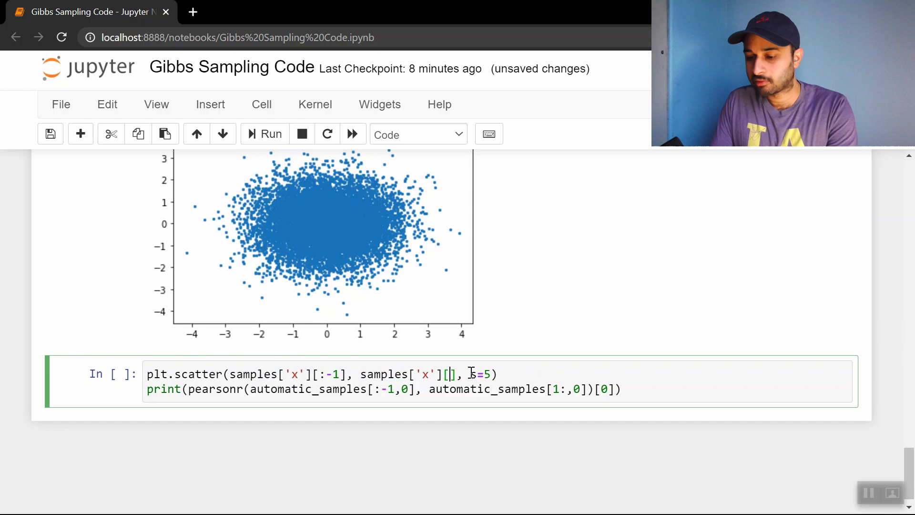
{"action": "type", "text": "1:"}
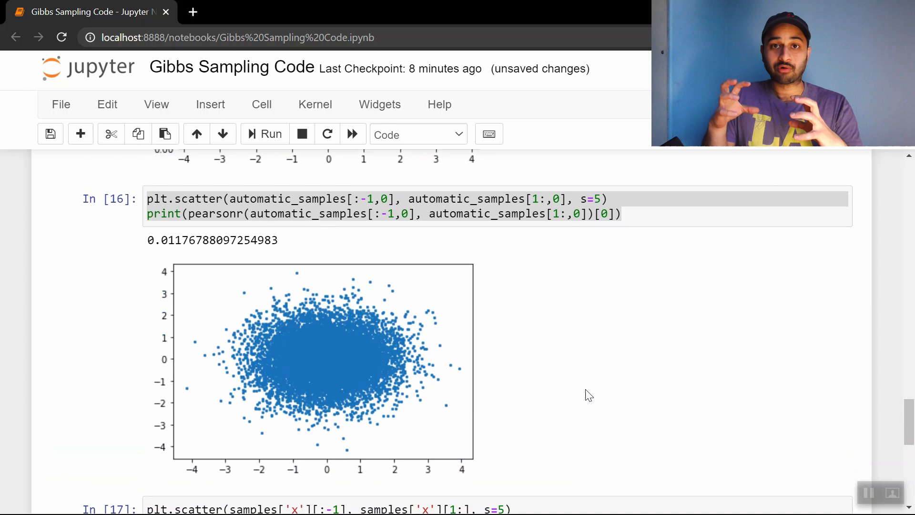
{"action": "scroll", "scroll_direction": "down", "scroll_amount": 3}
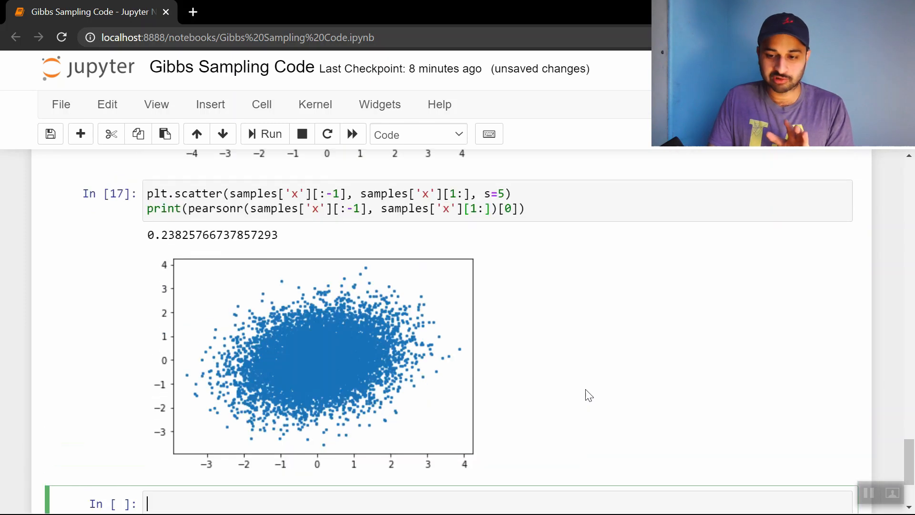
{"action": "left_click_drag", "start_coordinate": [147, 236], "coordinate": [232, 235]}
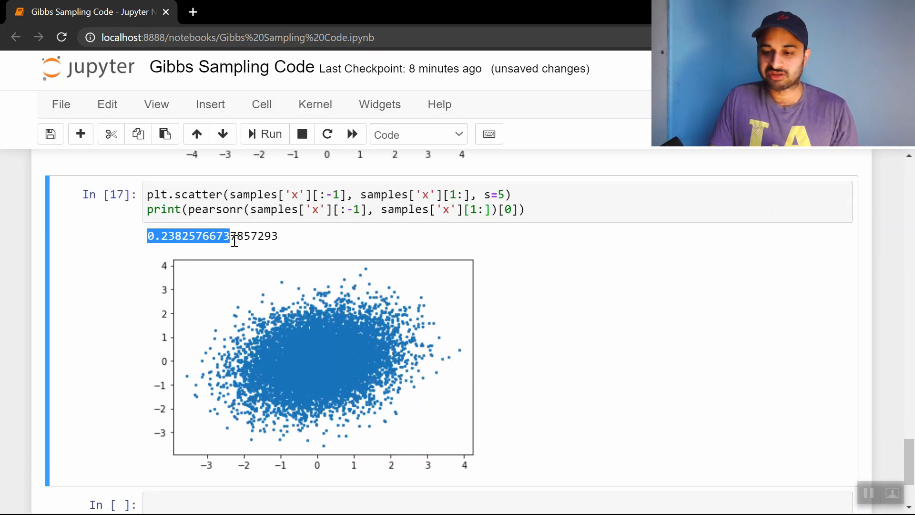